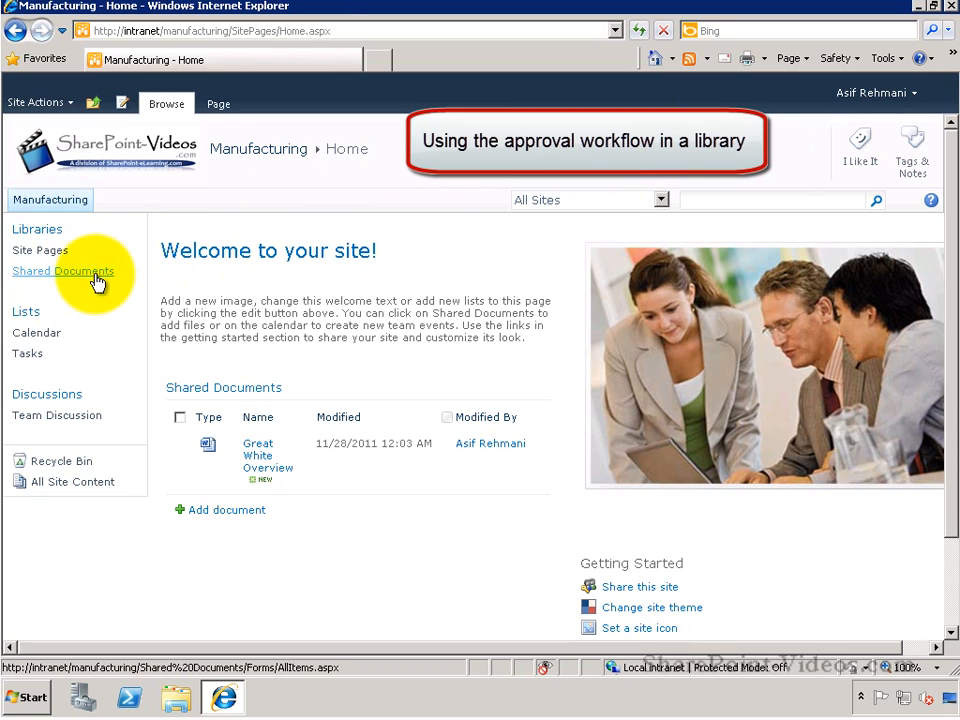
# - Select Great White Overview in Shared Documents and show the Documents ribbon commands
pyautogui.click(64, 272)
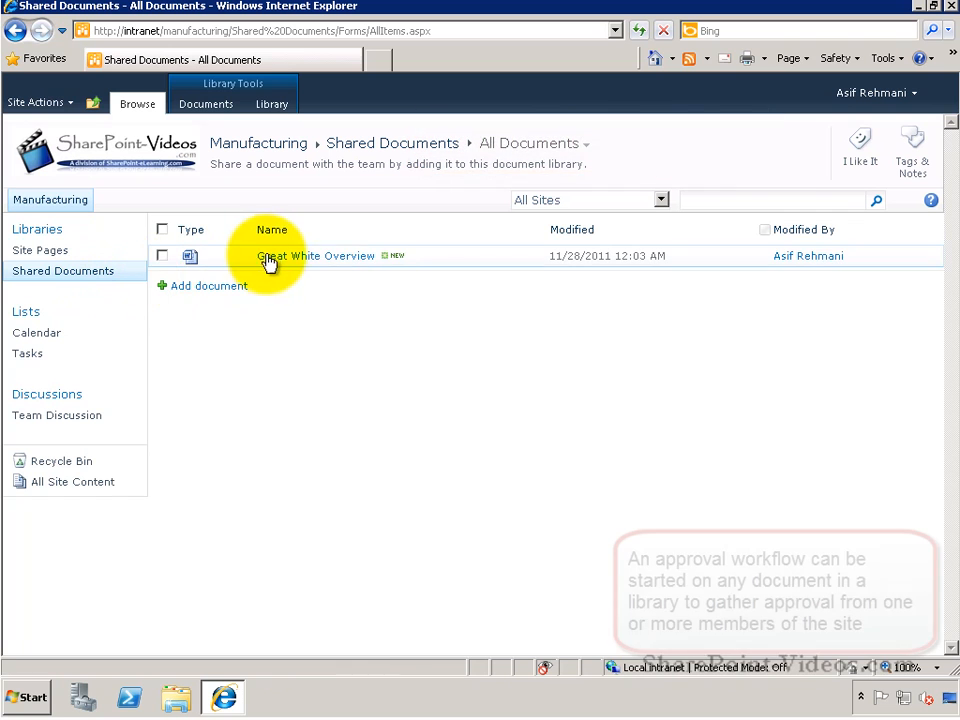
pyautogui.click(162, 256)
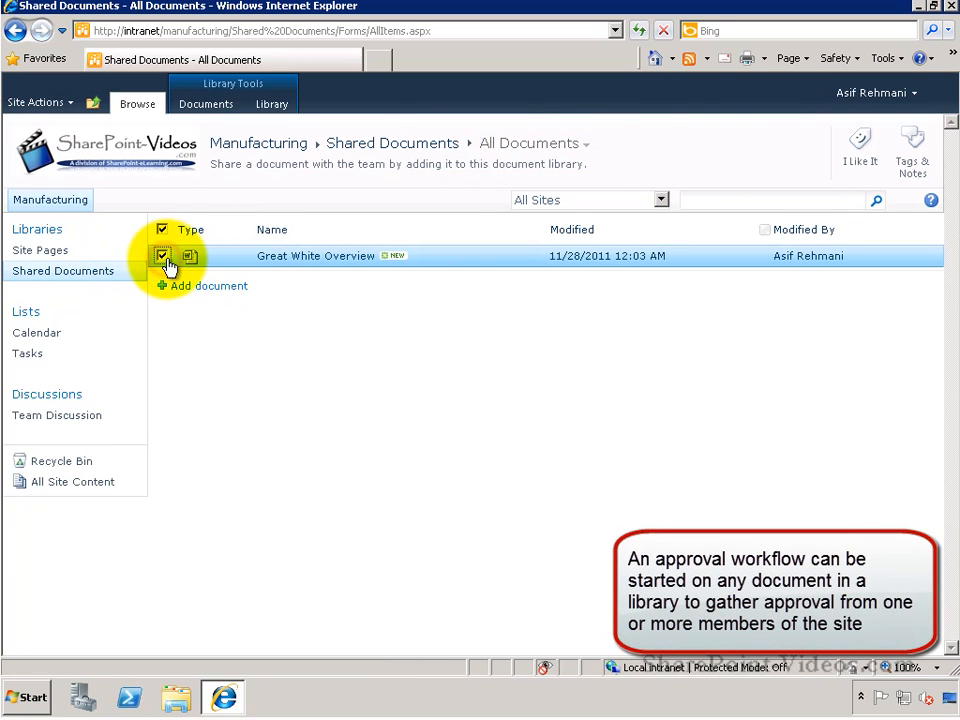
pyautogui.click(206, 104)
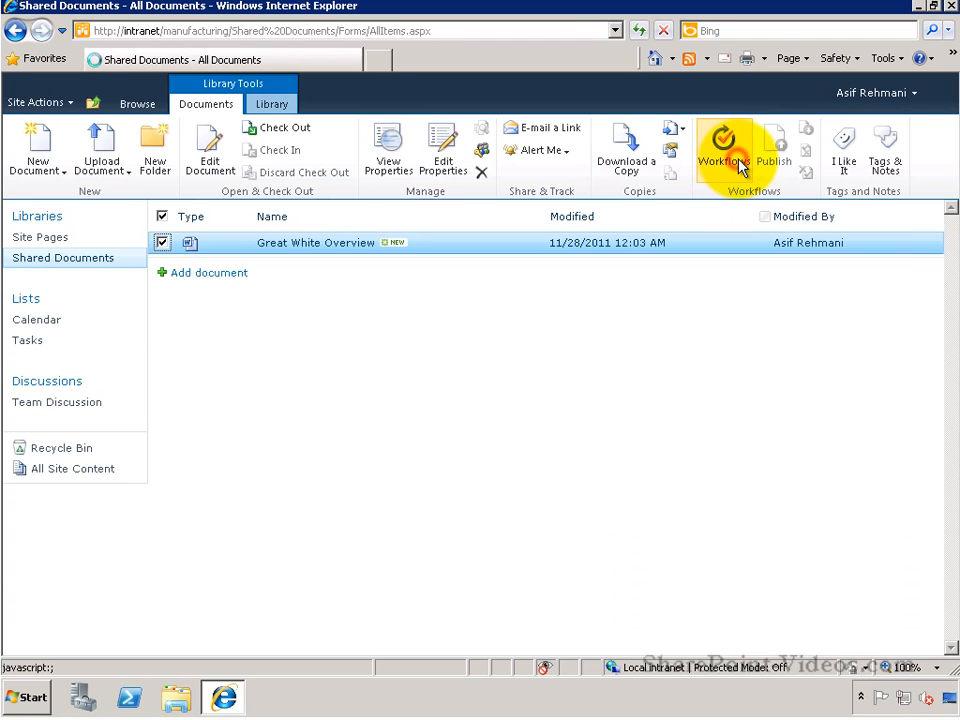
# - Start a new AW Approval workflow on the selected document from the Workflows page
pyautogui.click(722, 148)
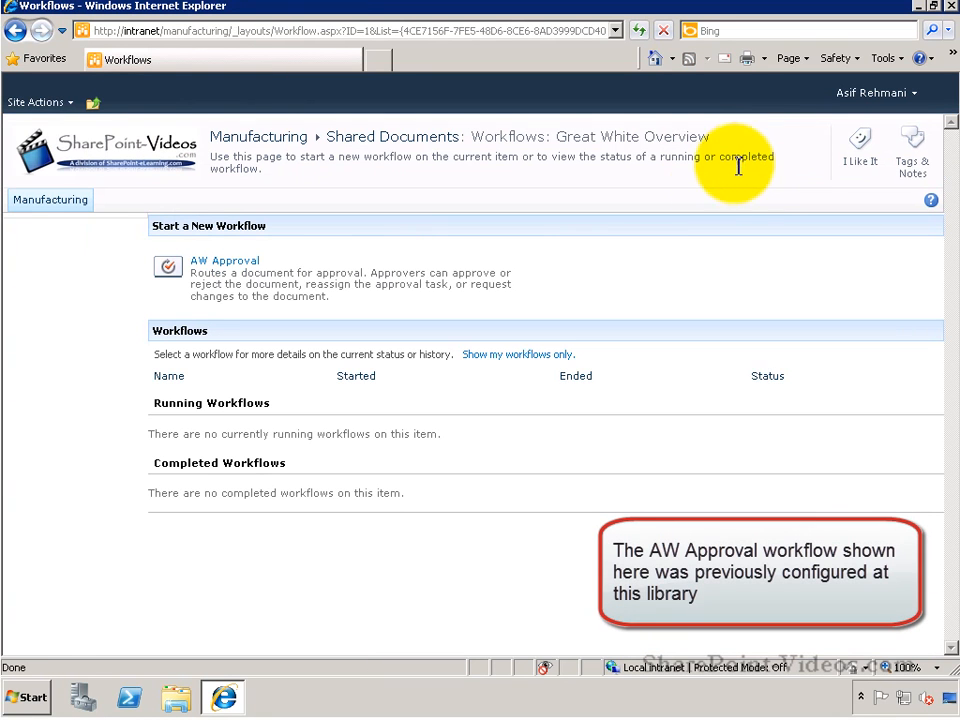
pyautogui.moveTo(320, 250)
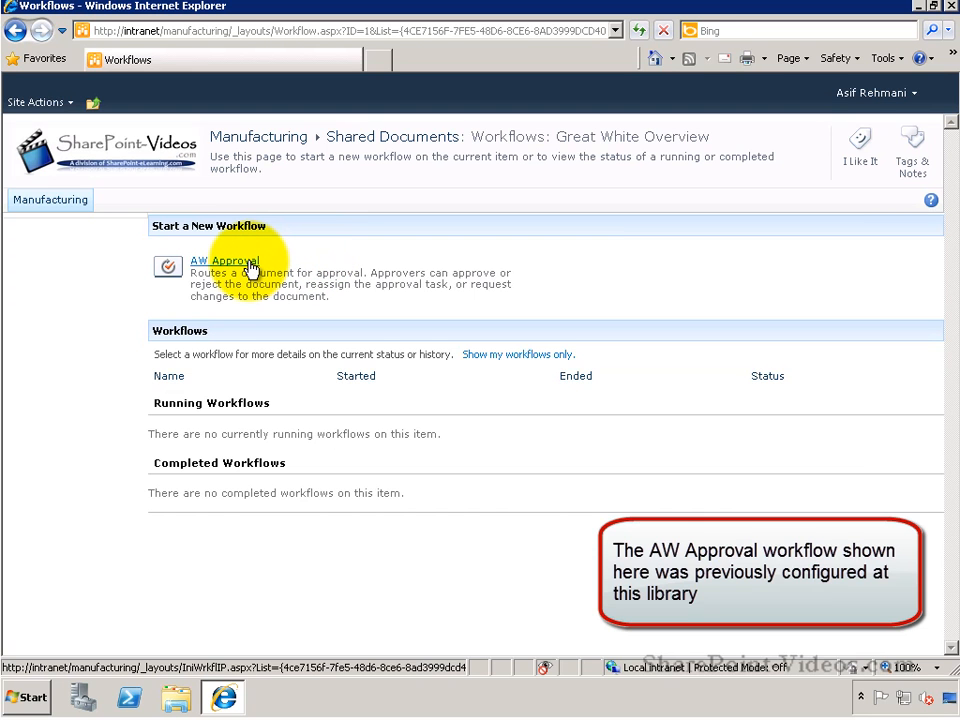
pyautogui.click(224, 260)
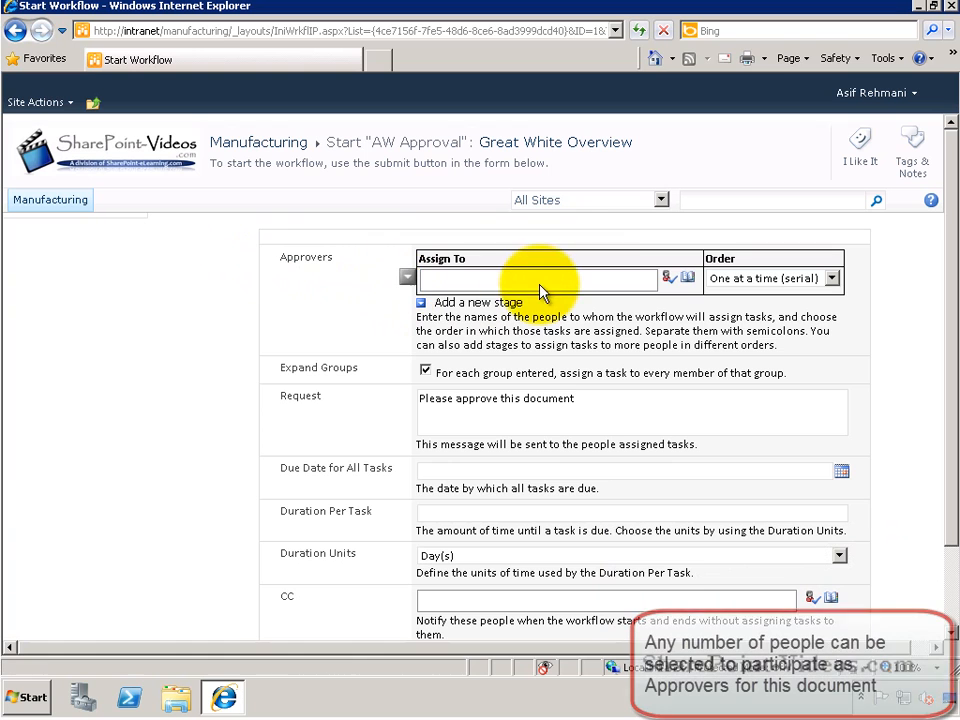
pyautogui.moveTo(690, 278)
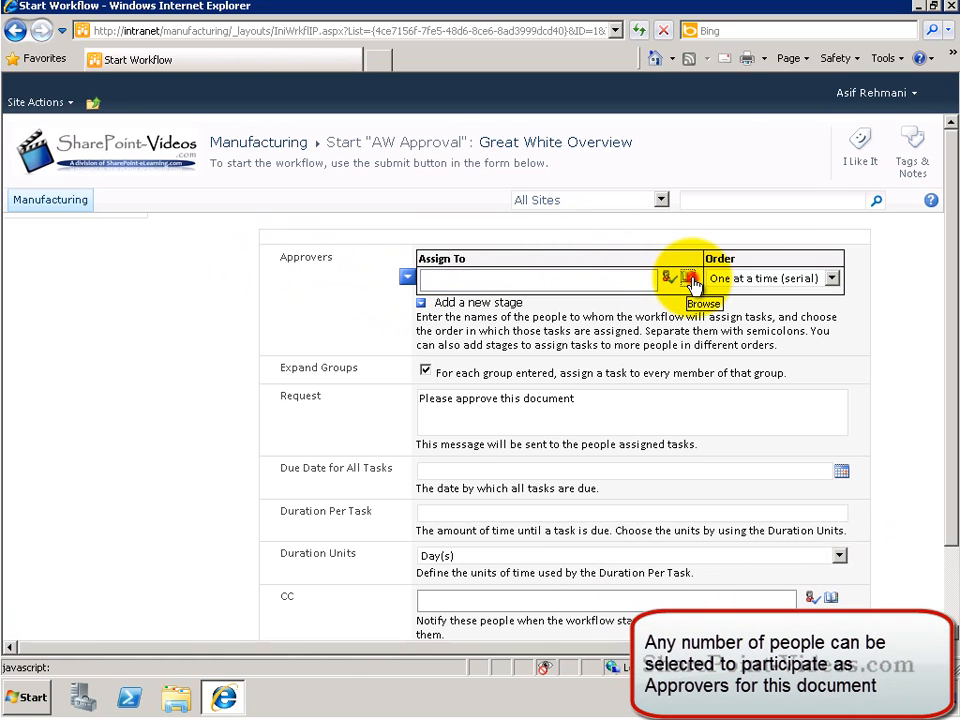
pyautogui.click(668, 278)
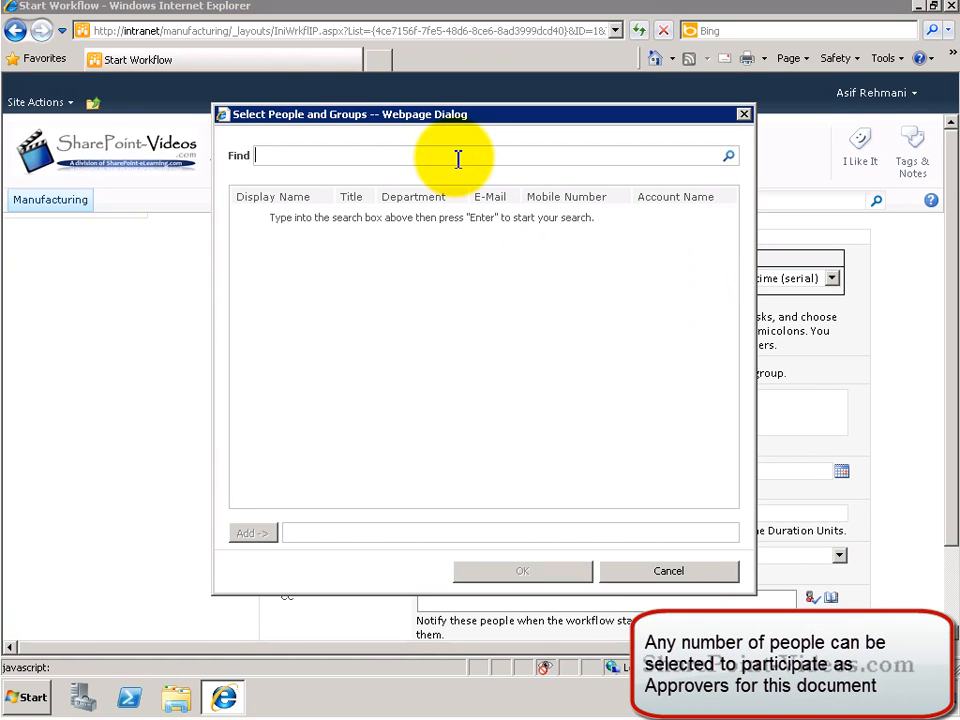
pyautogui.write('aaron')
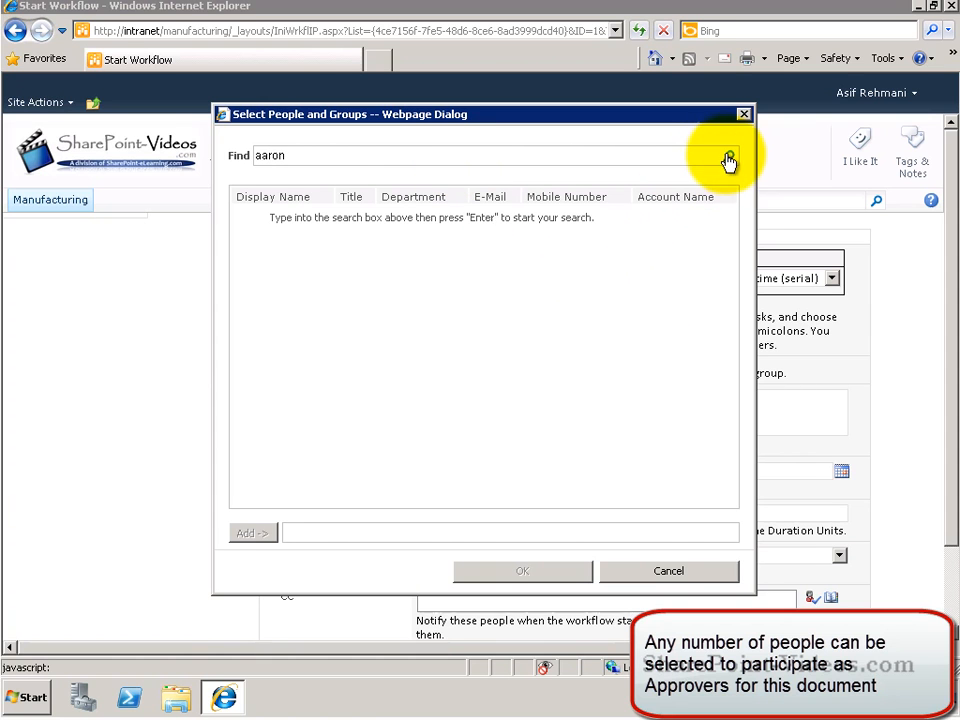
pyautogui.click(728, 156)
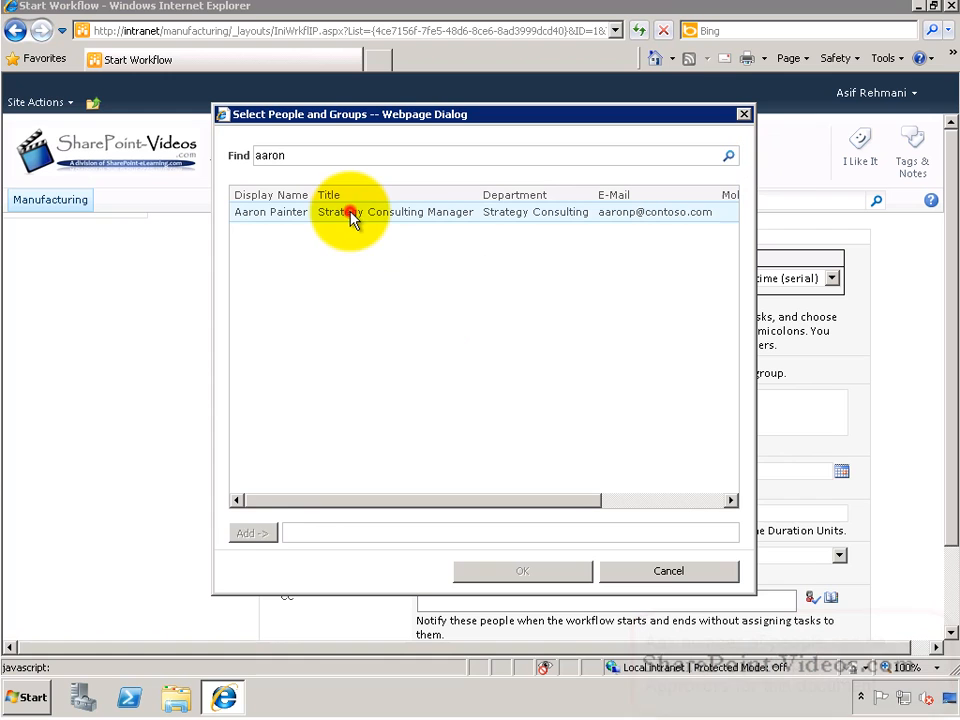
pyautogui.click(252, 532)
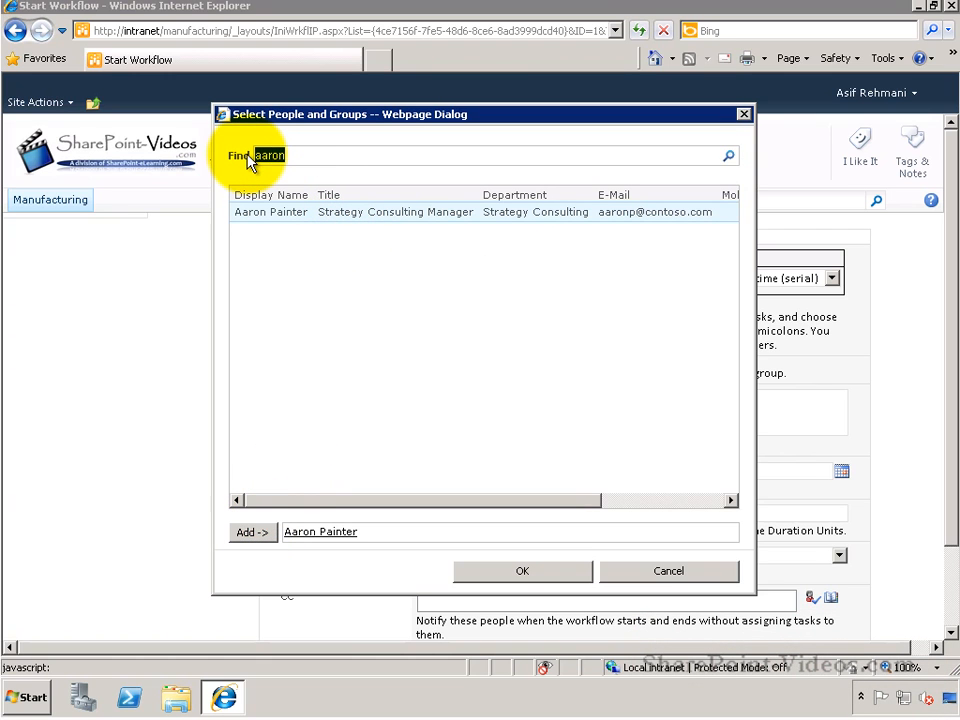
pyautogui.write('alicia')
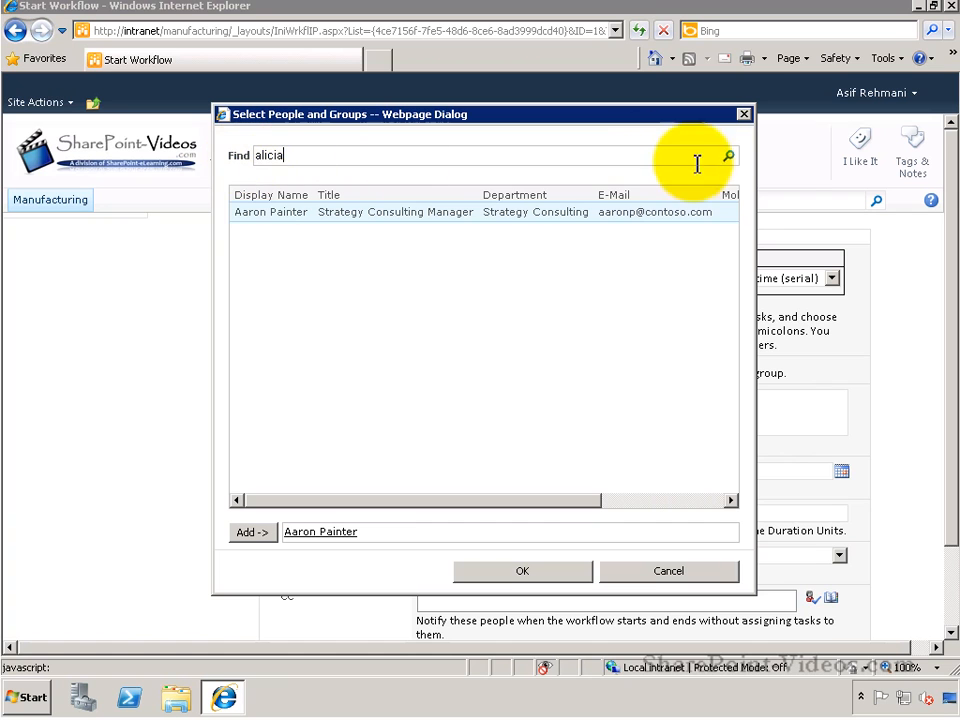
pyautogui.click(728, 156)
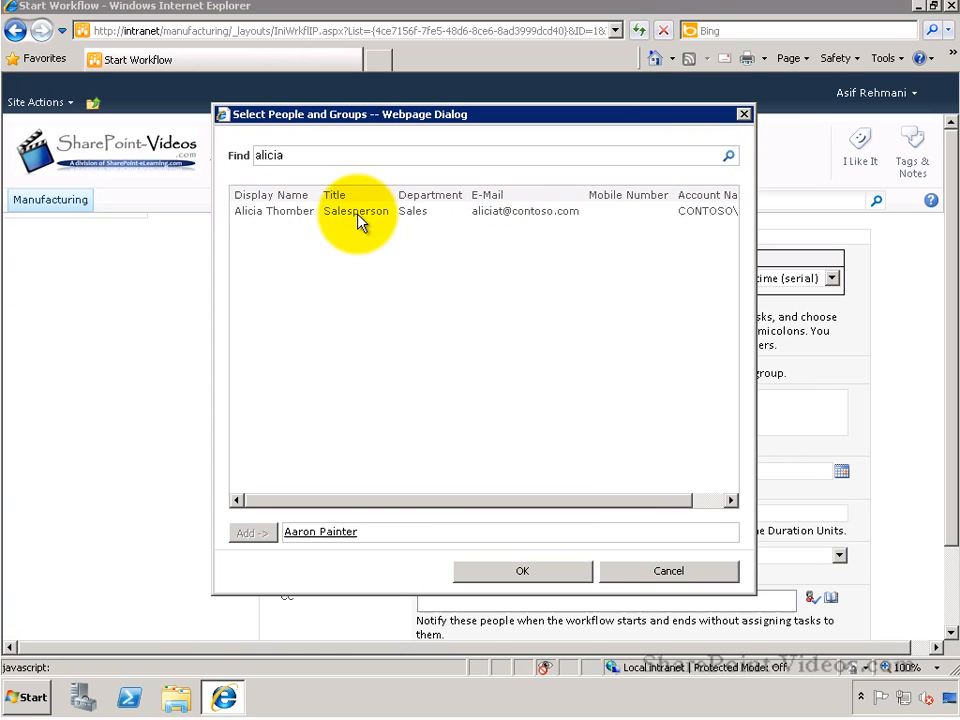
pyautogui.click(252, 532)
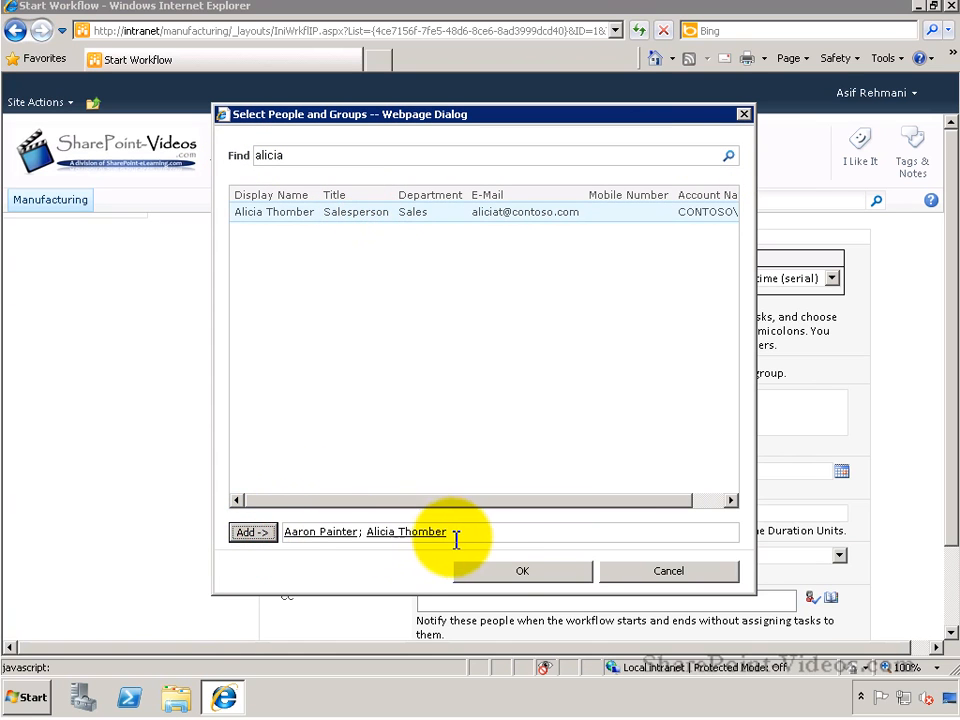
pyautogui.click(520, 570)
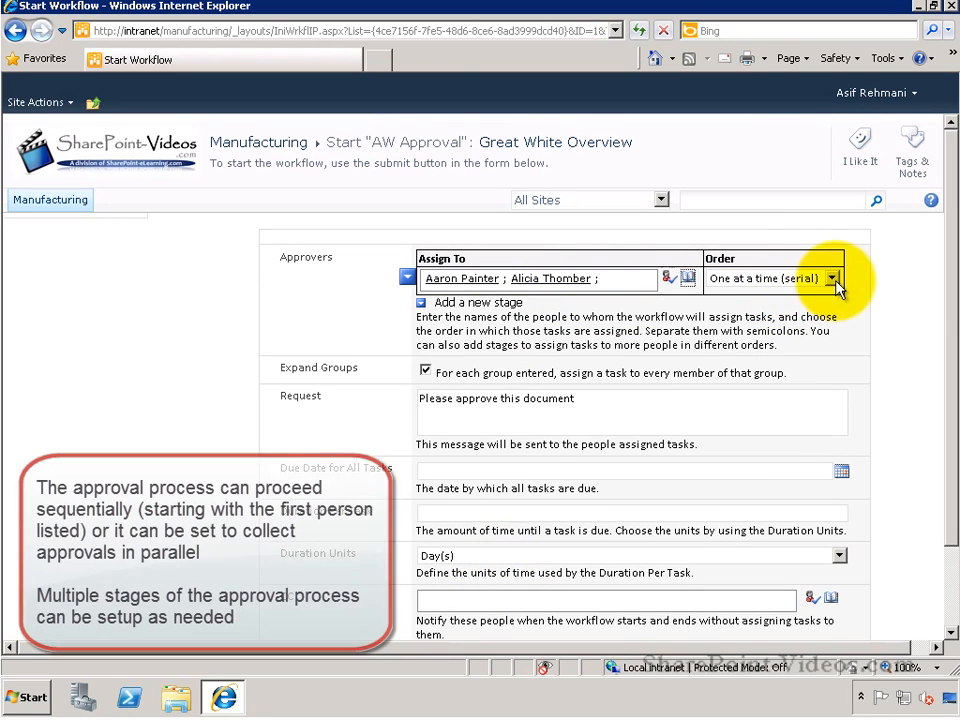
# - Keep Order as One at a time (serial) with 2 Day(s) duration per task
pyautogui.click(838, 278)
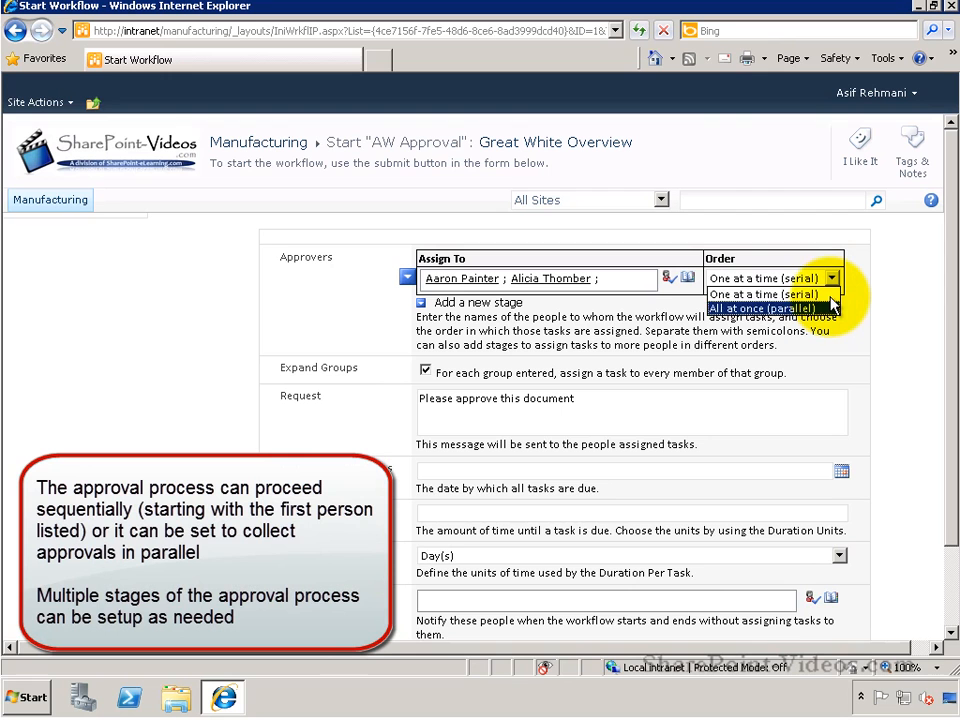
pyautogui.click(768, 278)
pyautogui.write('2')
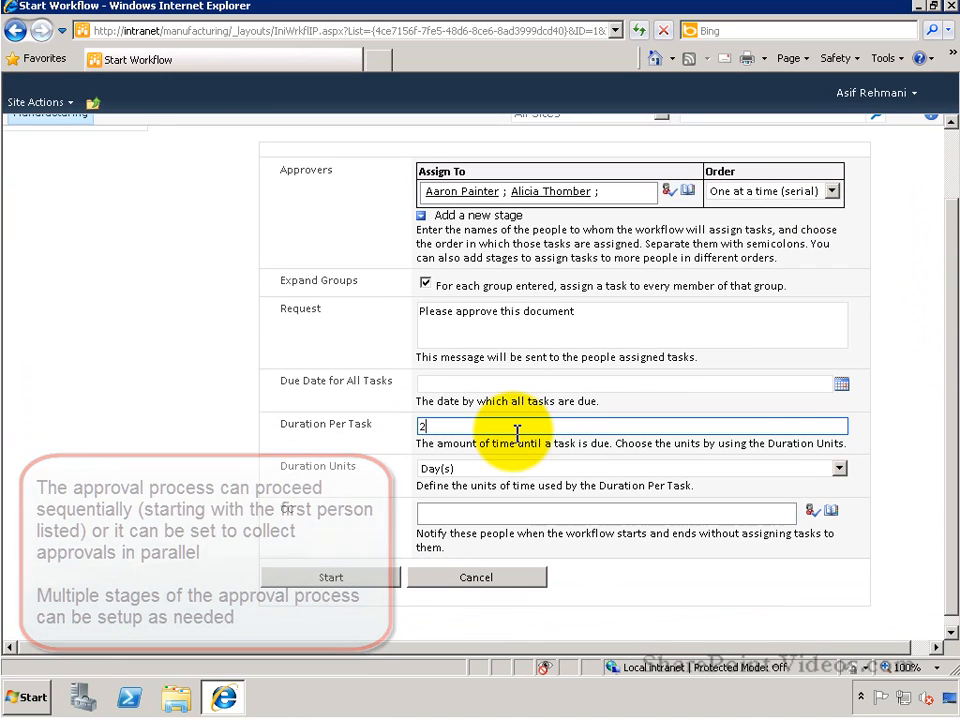
pyautogui.click(838, 468)
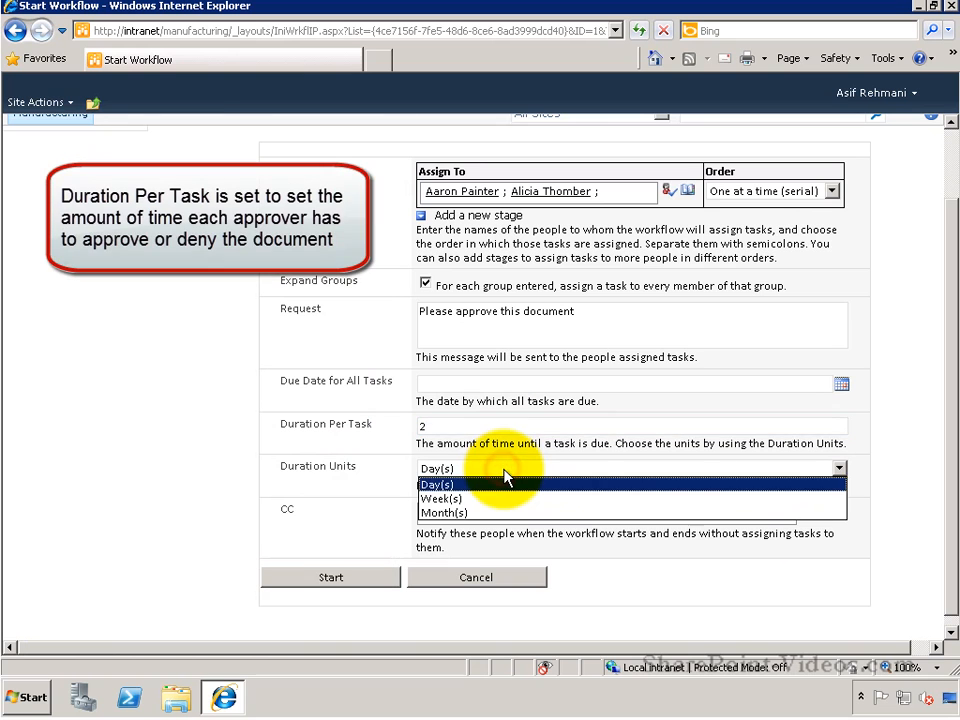
pyautogui.click(436, 484)
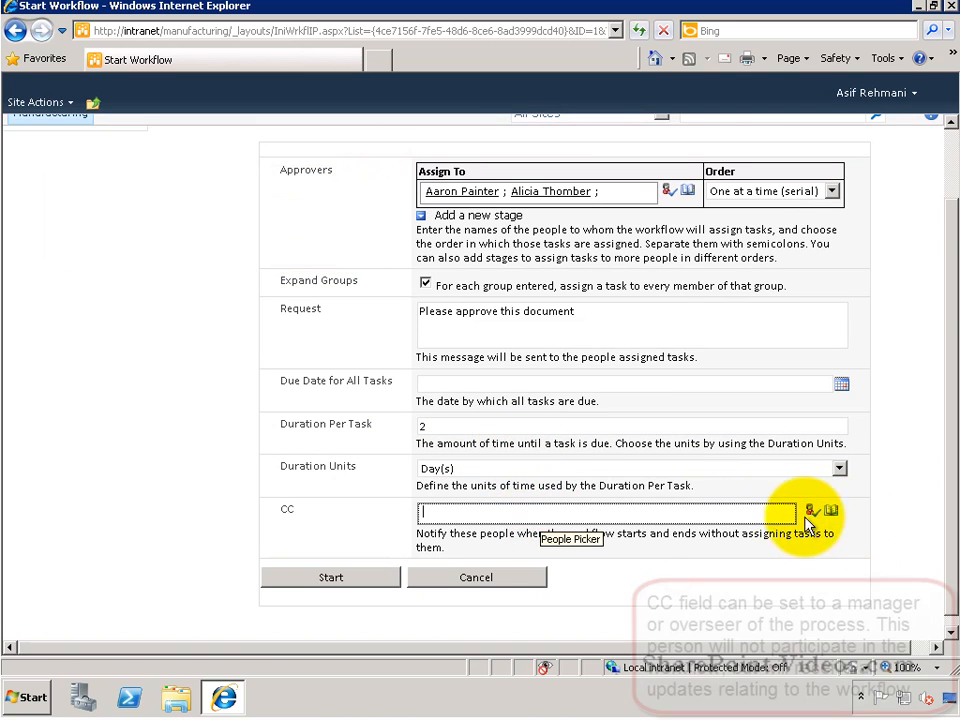
pyautogui.click(812, 512)
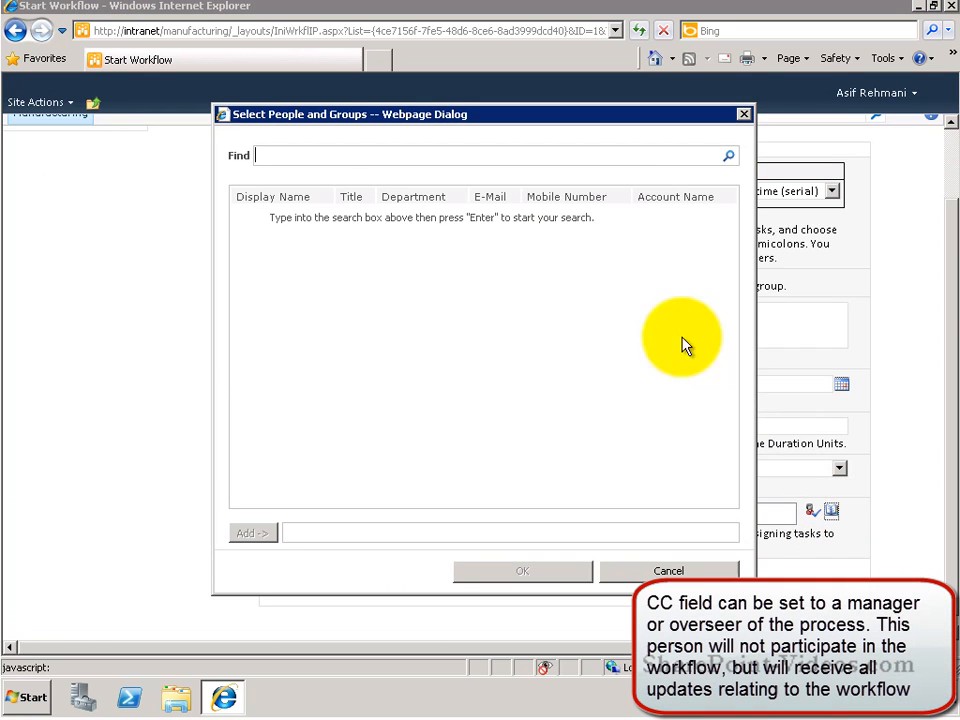
pyautogui.write('cesa')
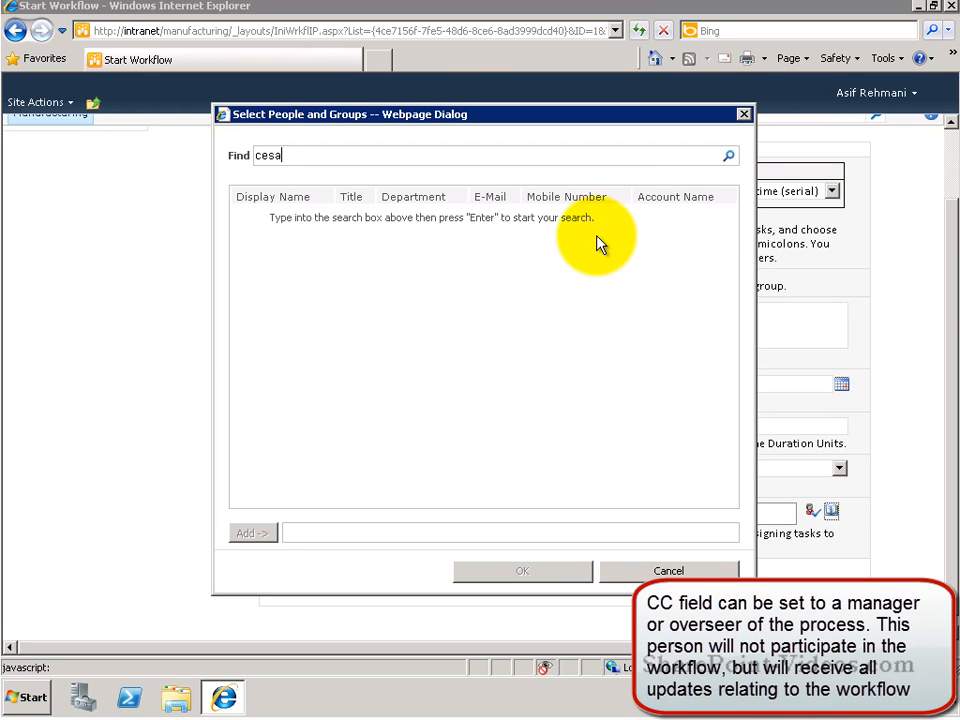
pyautogui.click(730, 156)
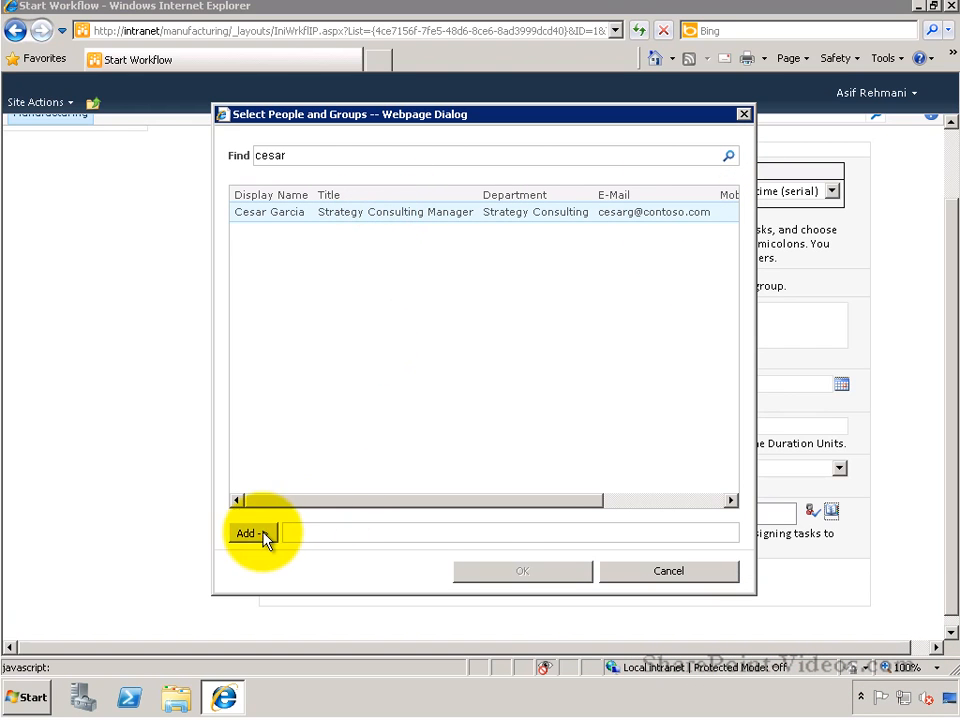
pyautogui.click(248, 532)
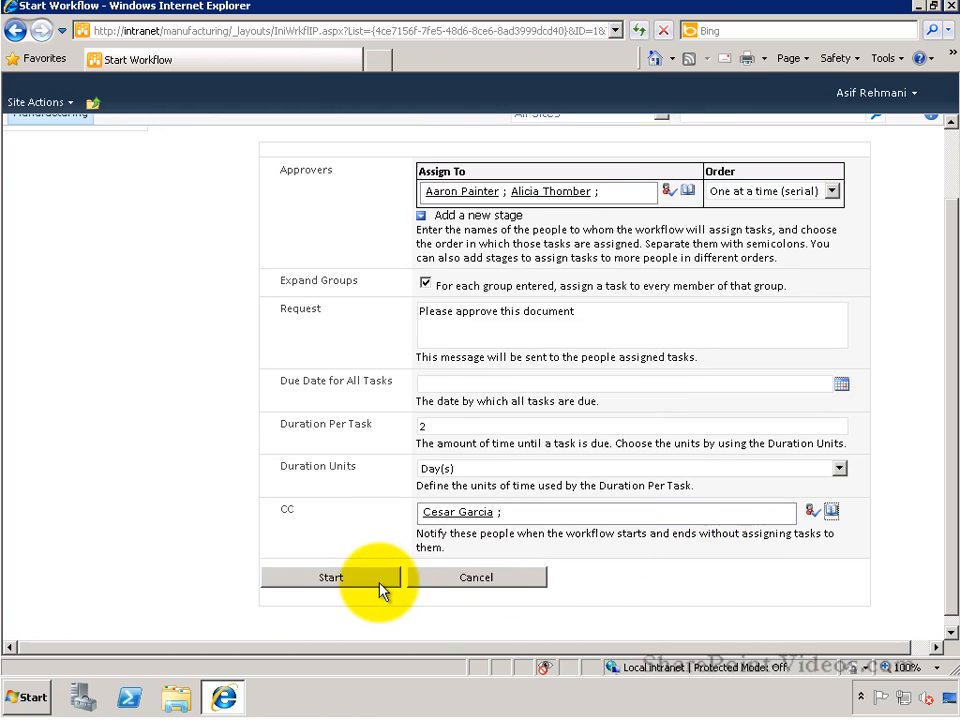
# - Start the workflow and review its In Progress status page with the Visio visualization
pyautogui.click(330, 576)
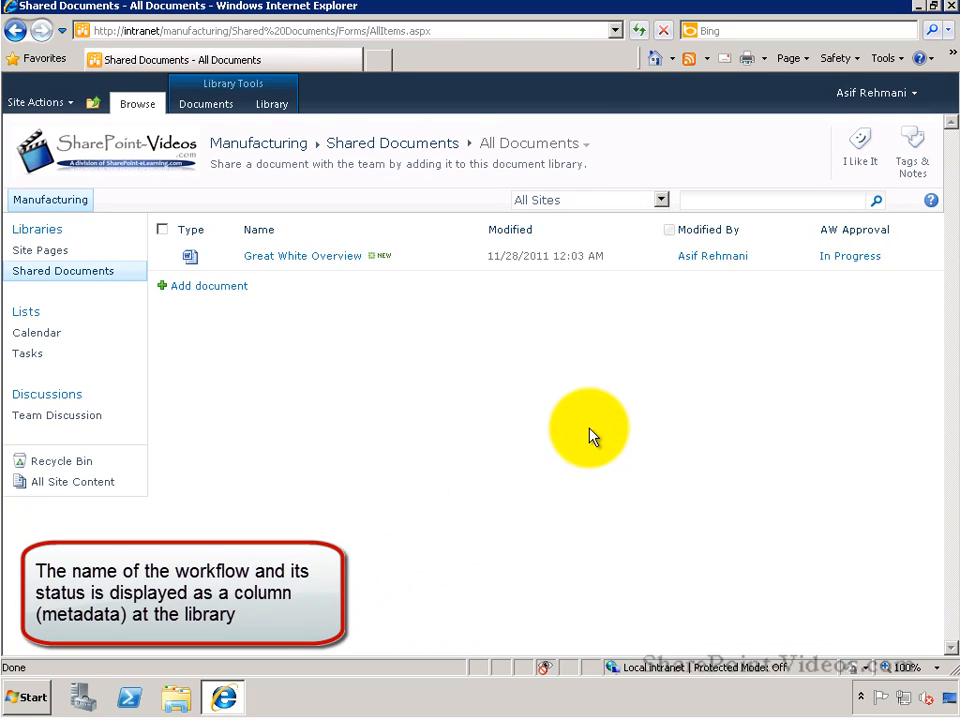
pyautogui.moveTo(850, 256)
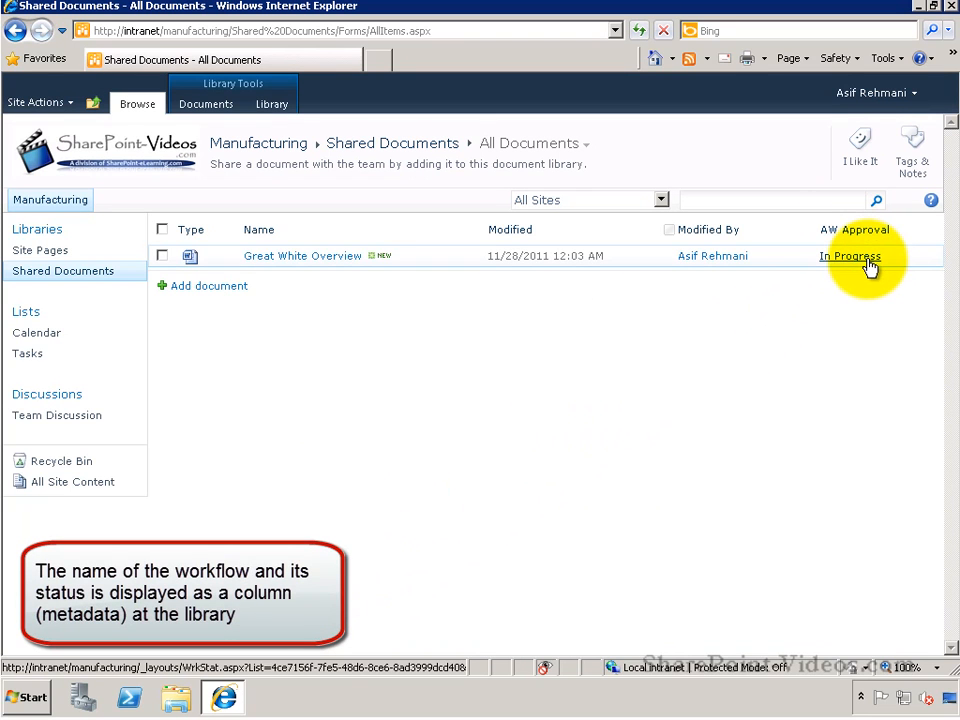
pyautogui.click(850, 256)
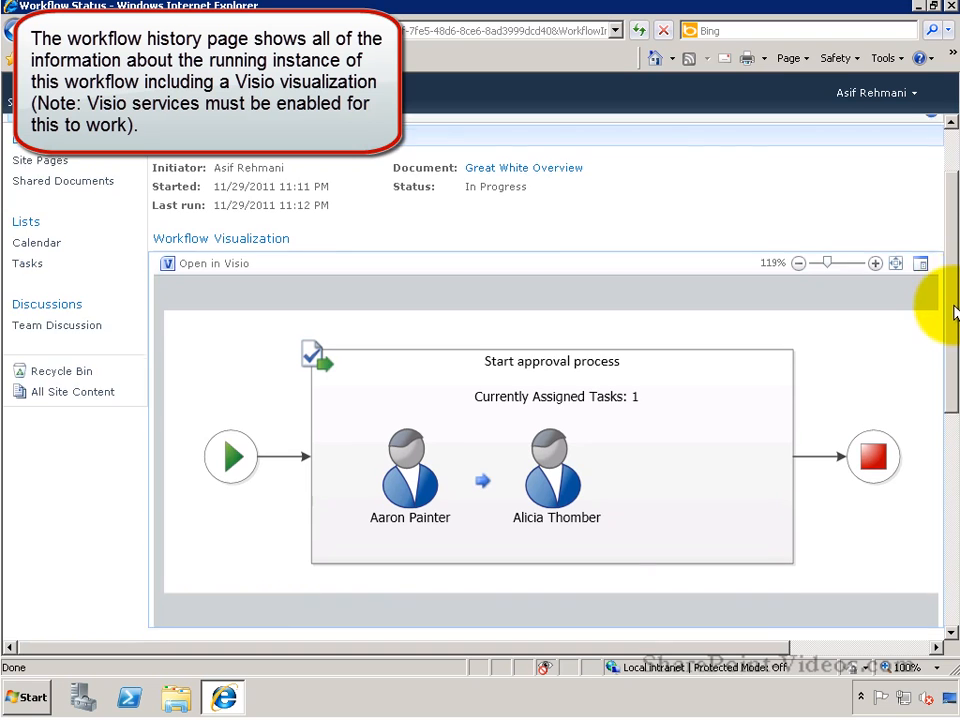
pyautogui.scroll(-3)
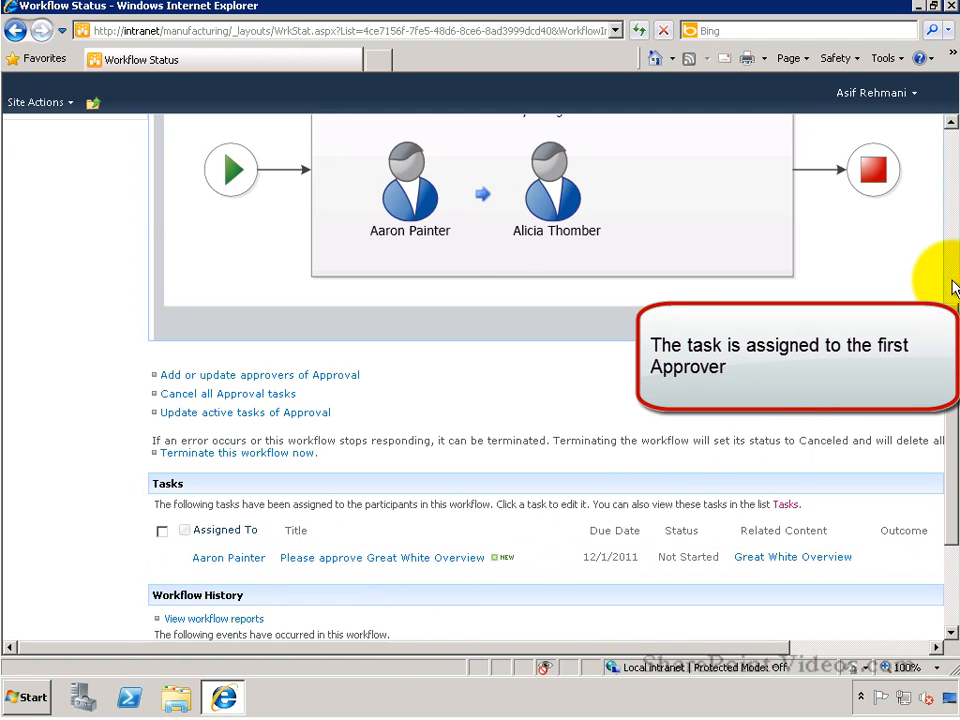
pyautogui.scroll(3)
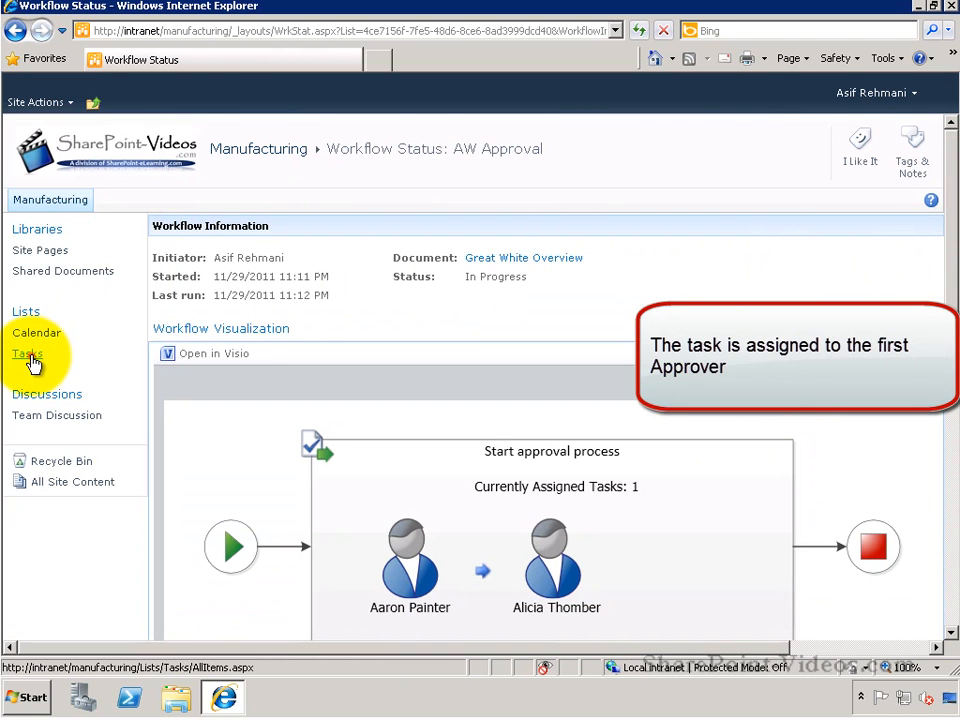
pyautogui.click(28, 352)
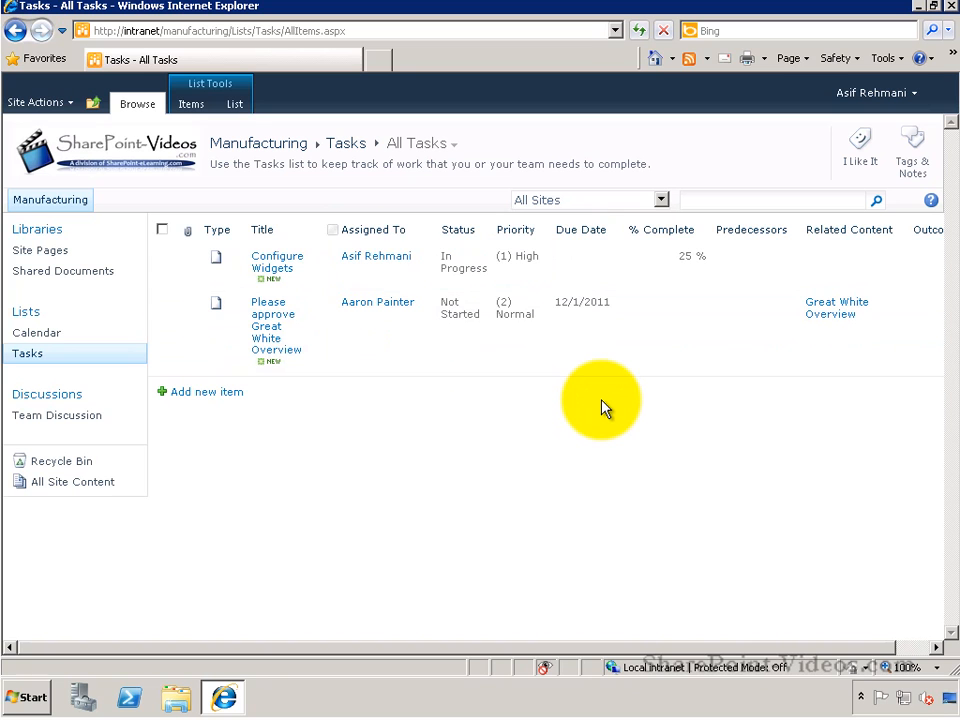
pyautogui.moveTo(836, 150)
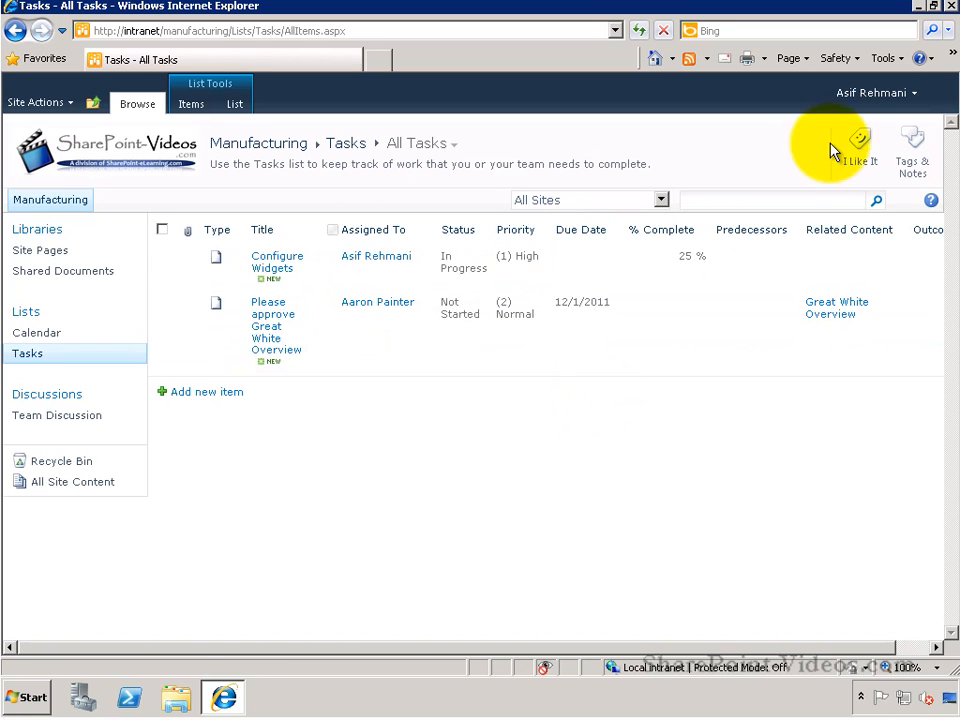
pyautogui.click(872, 92)
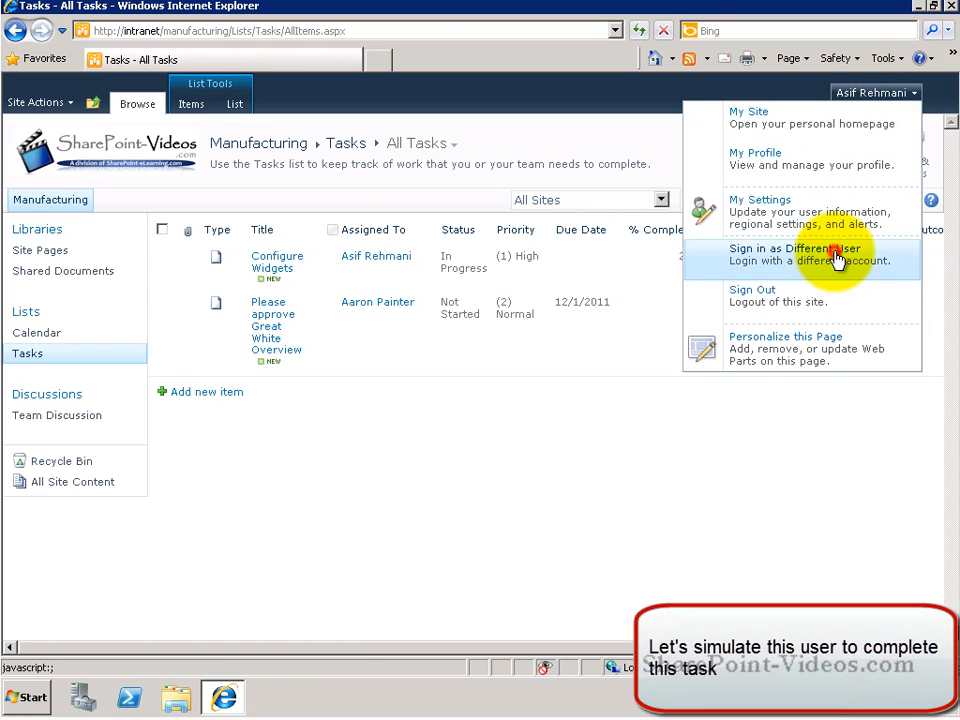
pyautogui.click(796, 254)
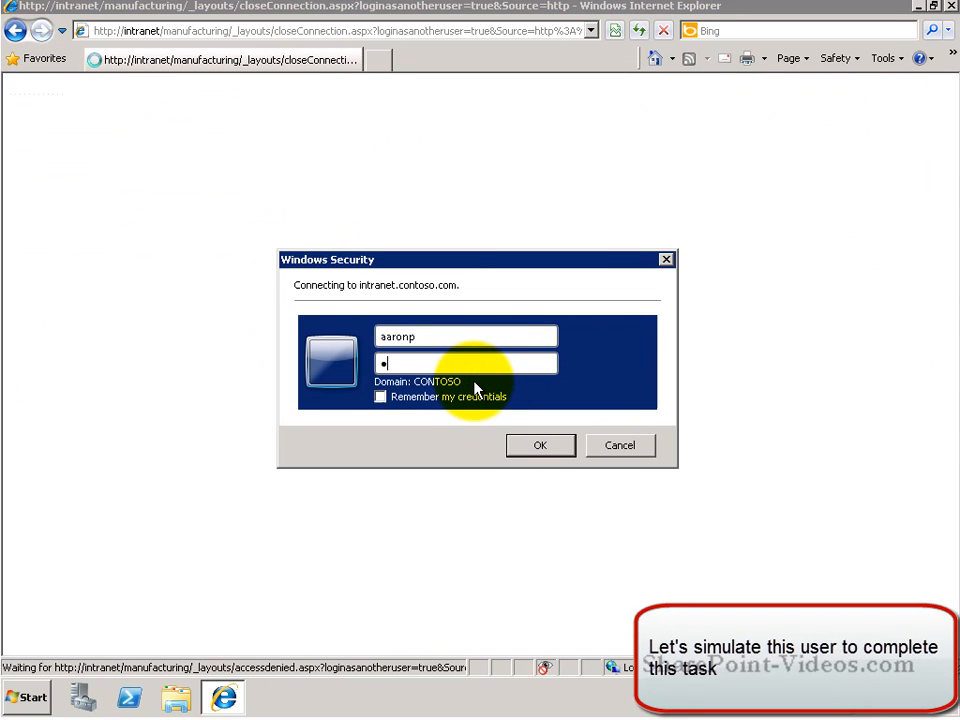
pyautogui.click(540, 444)
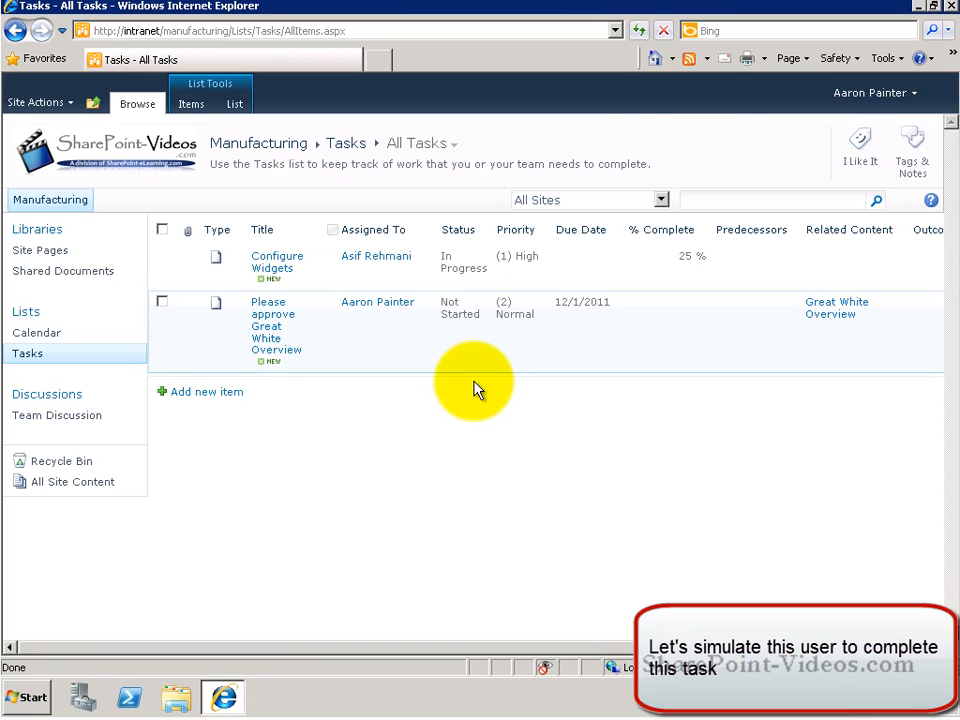
pyautogui.moveTo(870, 92)
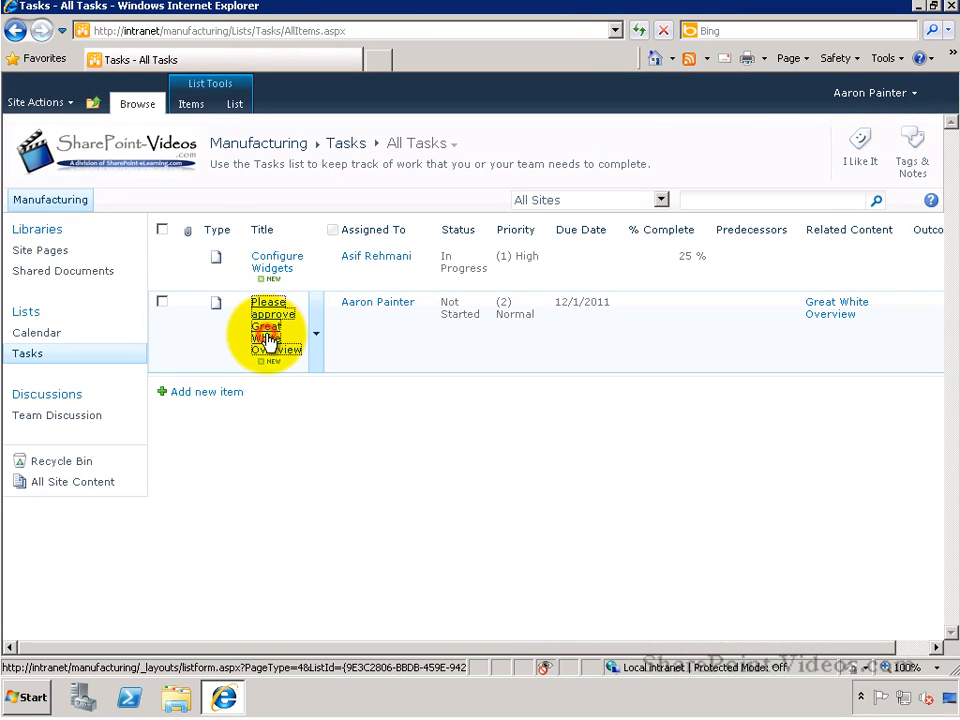
pyautogui.click(272, 330)
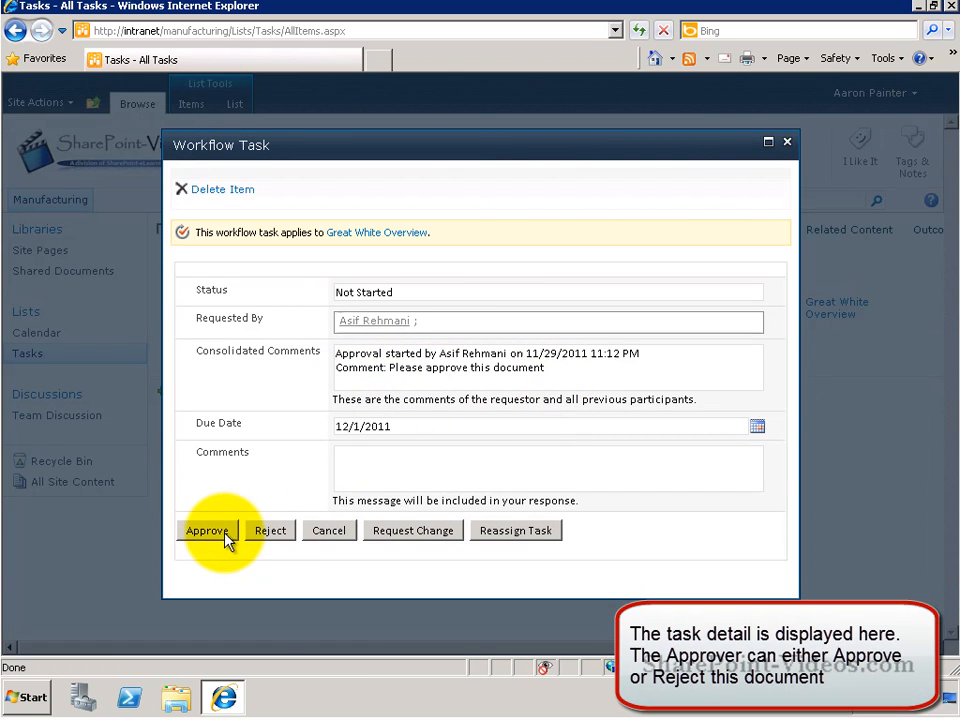
pyautogui.click(208, 530)
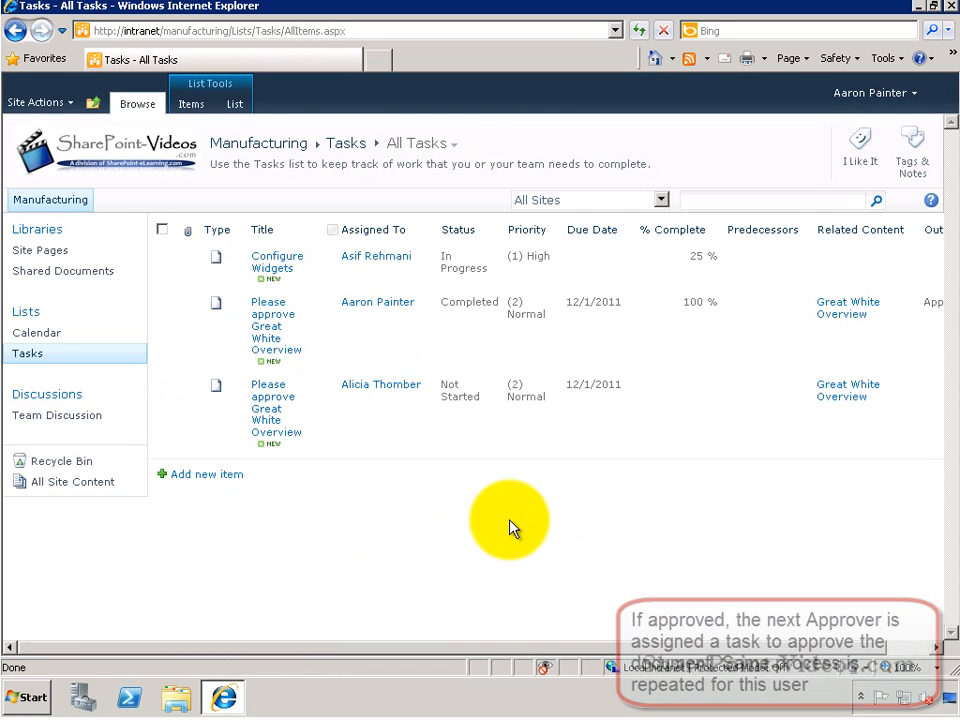
pyautogui.moveTo(380, 384)
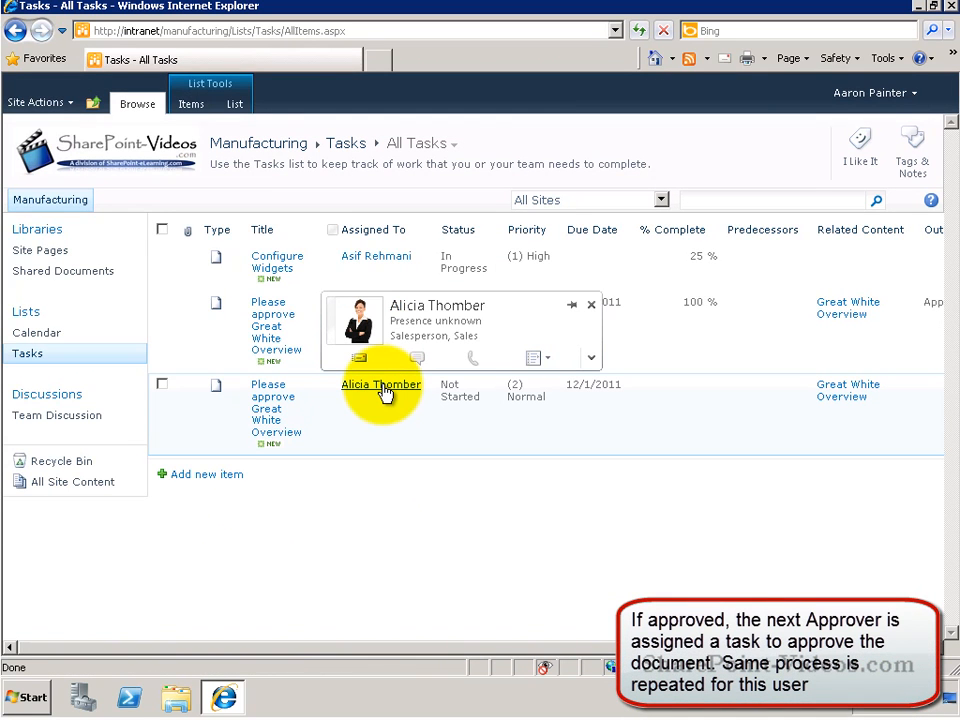
# - Sign in as alicia and approve her Great White Overview task
pyautogui.click(872, 92)
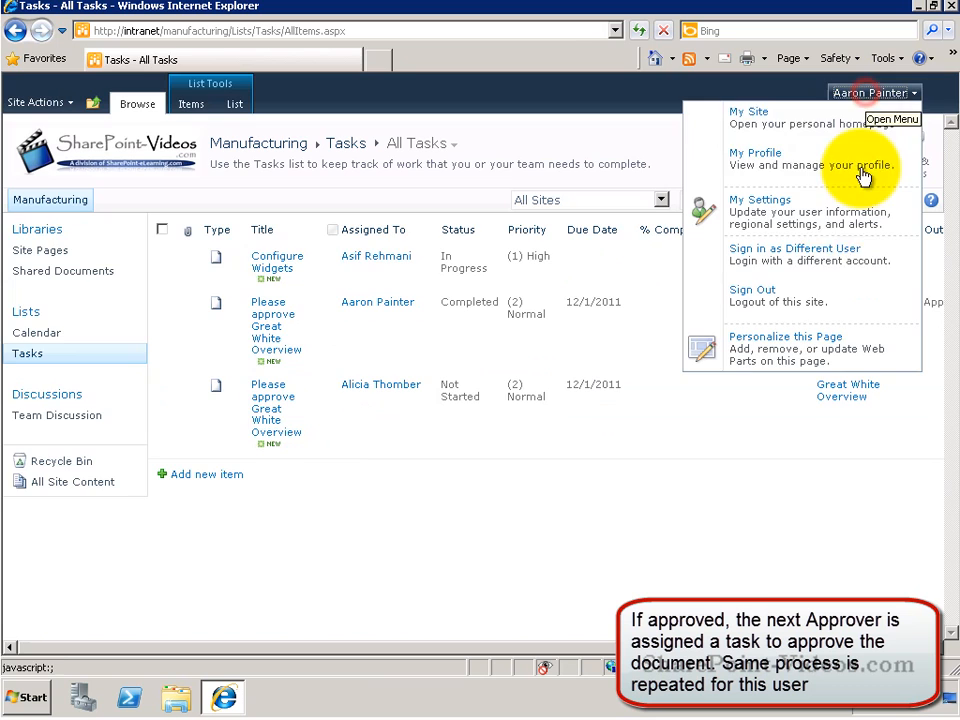
pyautogui.click(796, 248)
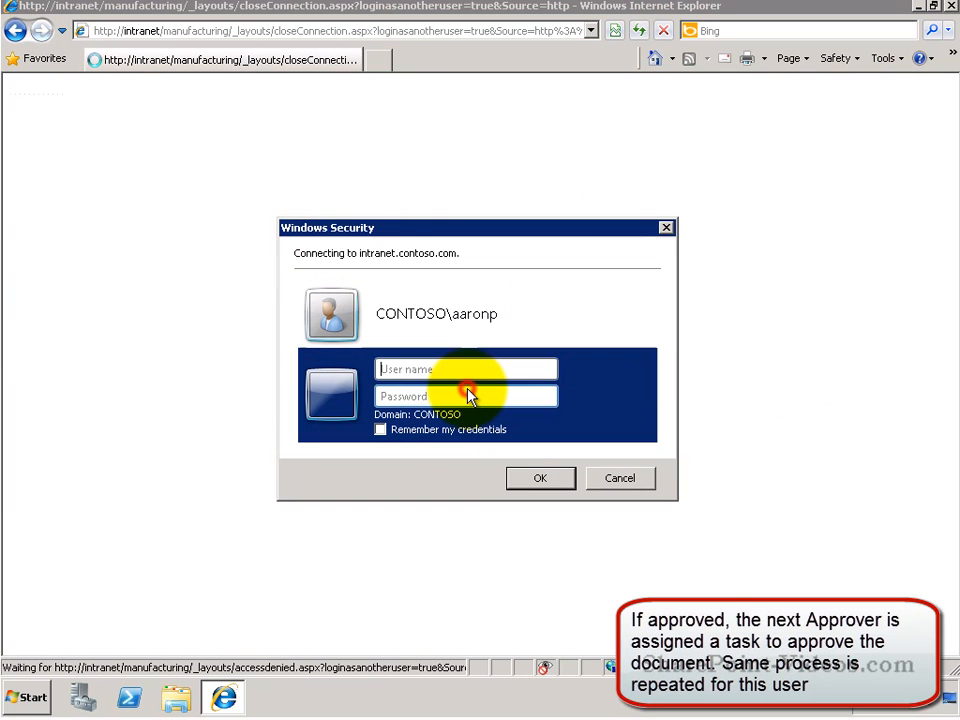
pyautogui.write('aliciat')
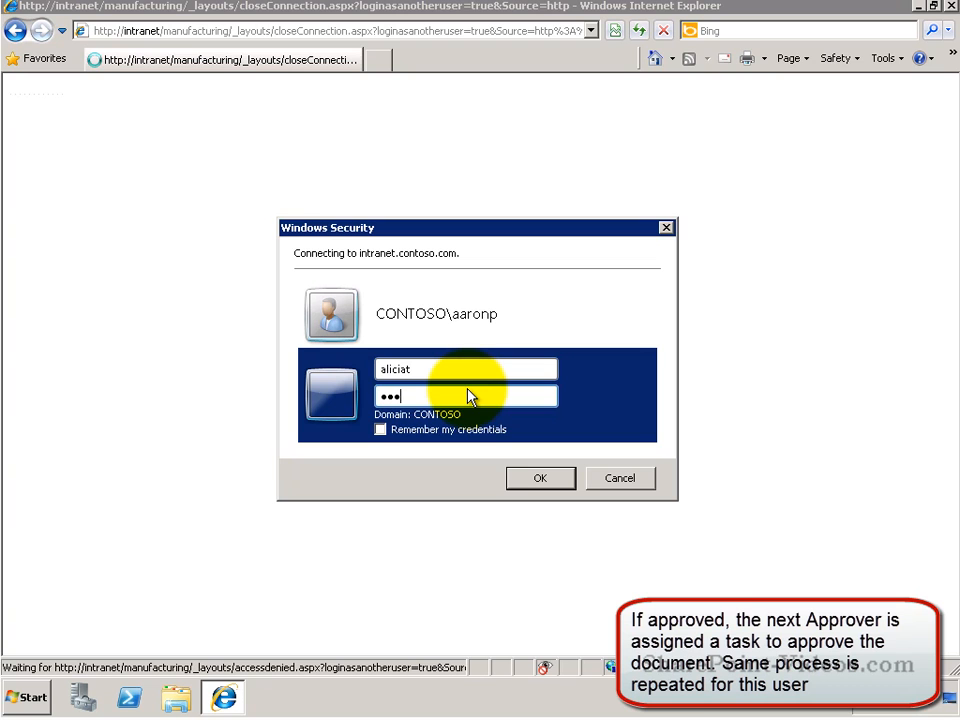
pyautogui.click(540, 478)
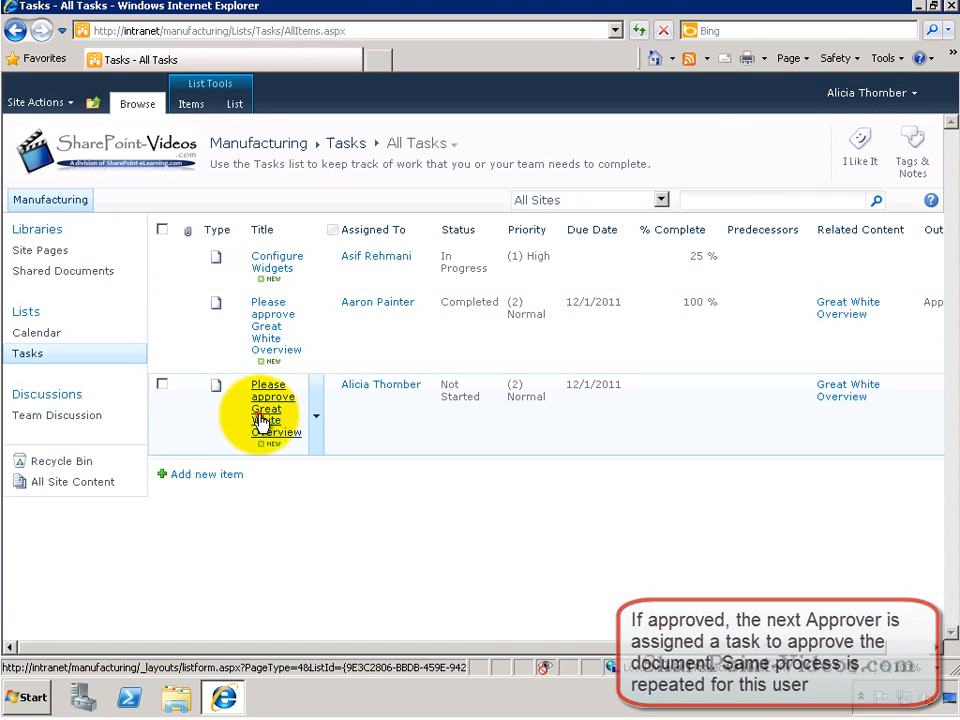
pyautogui.click(270, 408)
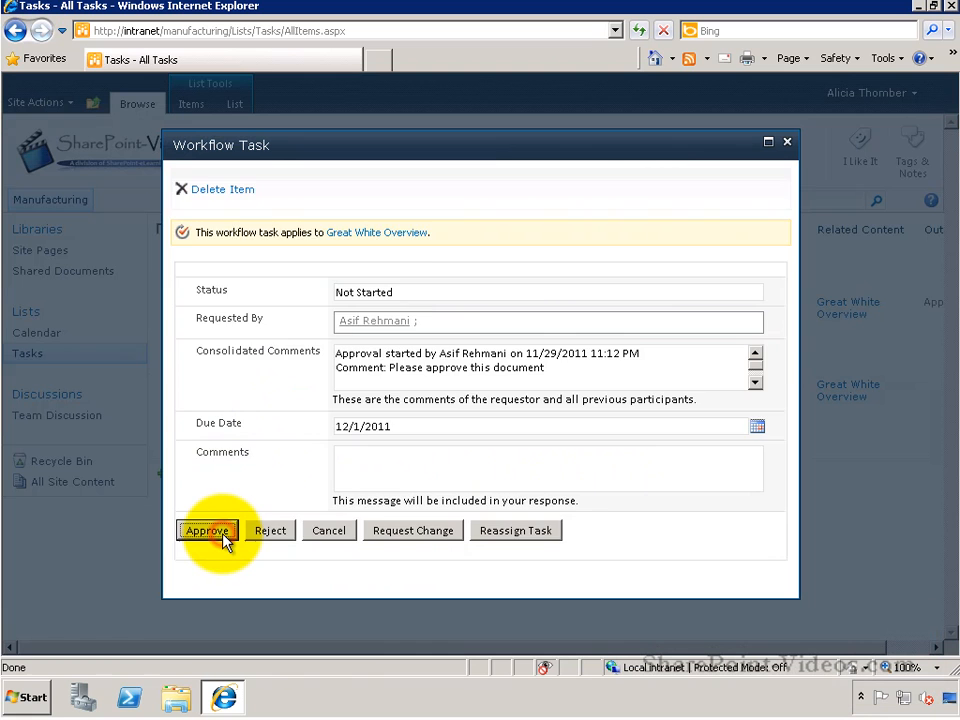
pyautogui.click(208, 530)
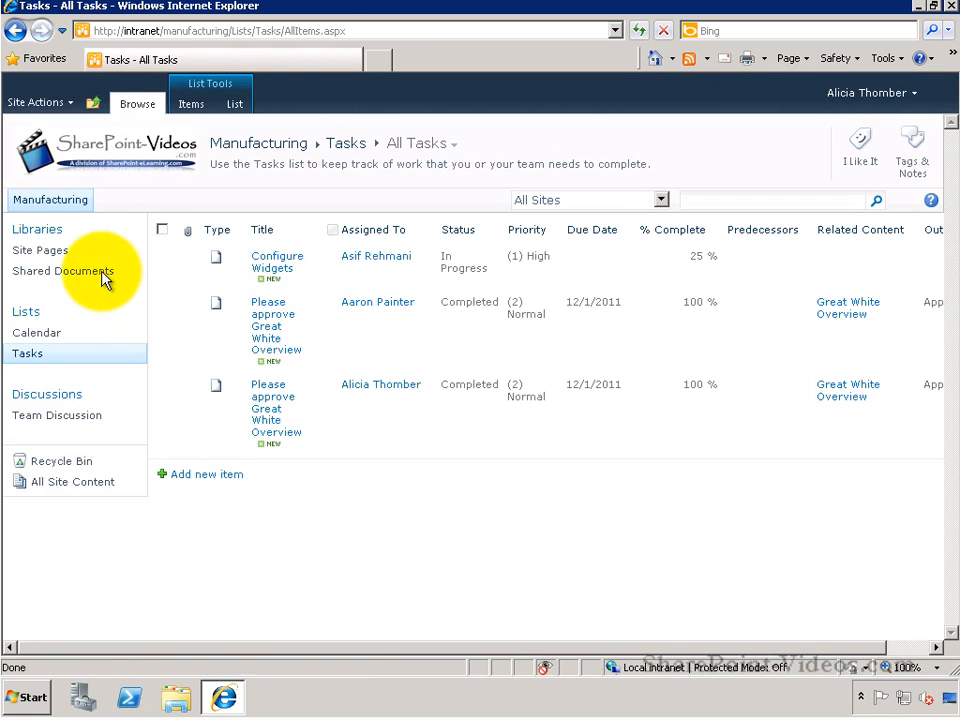
# - Return to Shared Documents and view the Approved workflow status with both approvers checked
pyautogui.click(62, 272)
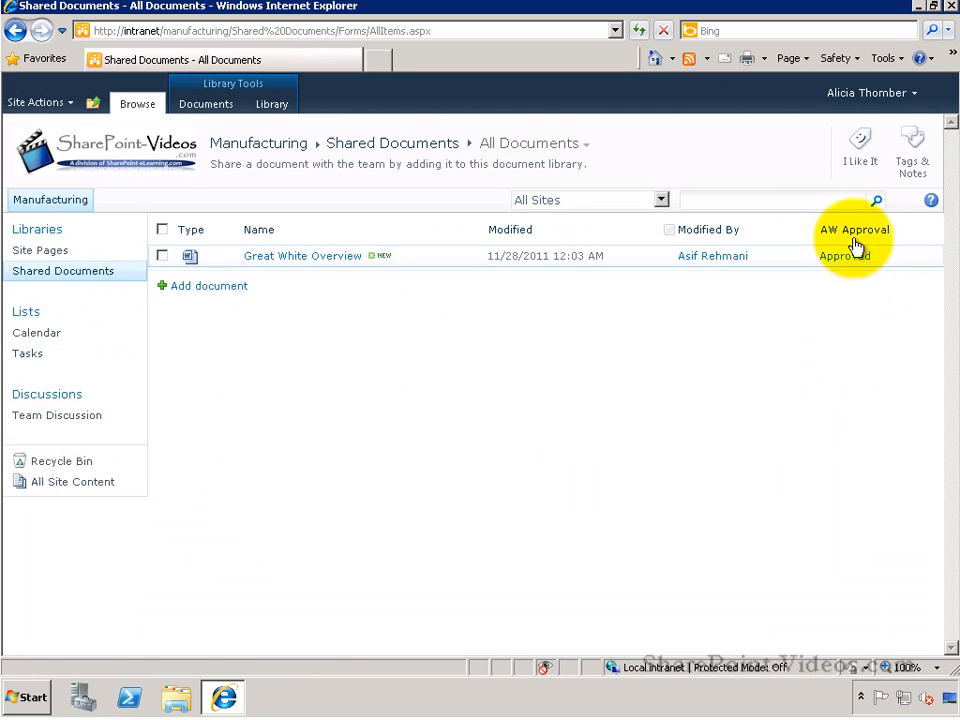
pyautogui.click(844, 256)
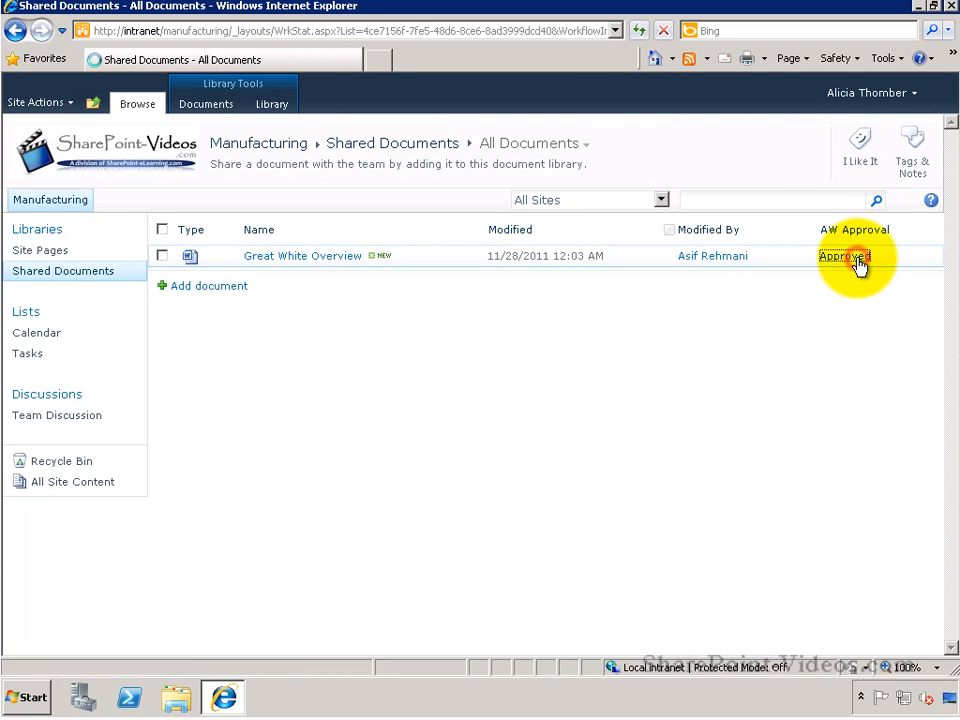
pyautogui.click(844, 256)
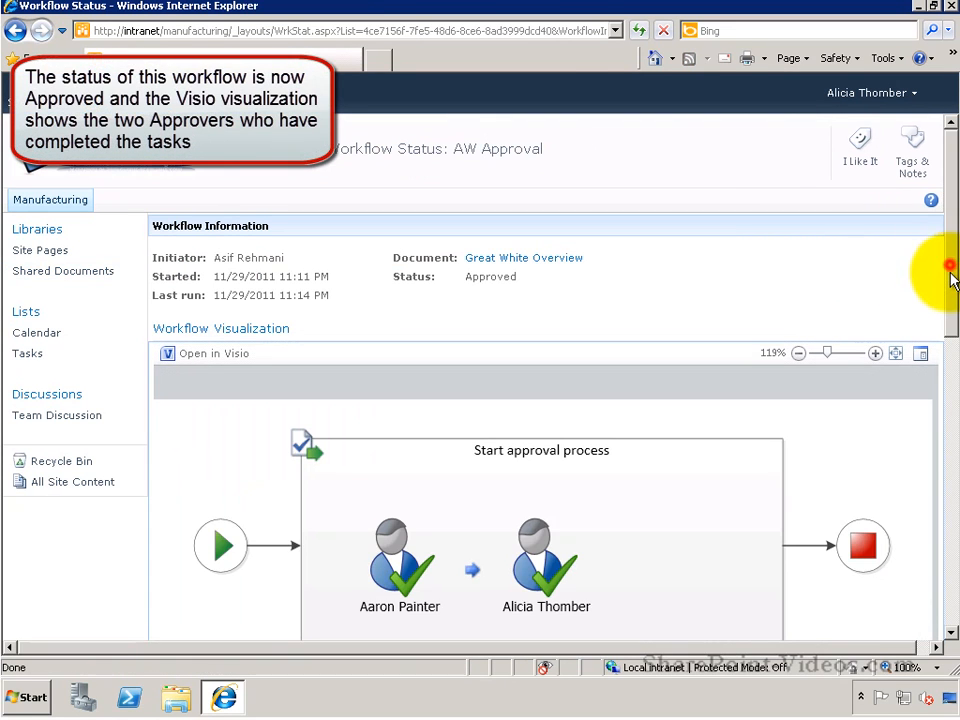
pyautogui.scroll(-3)
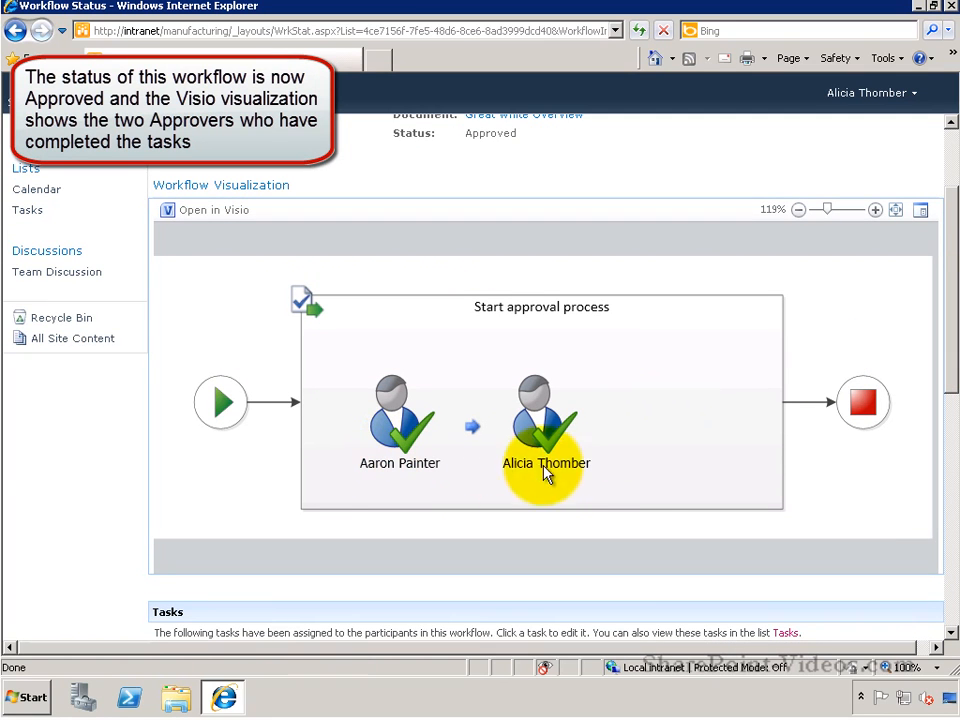